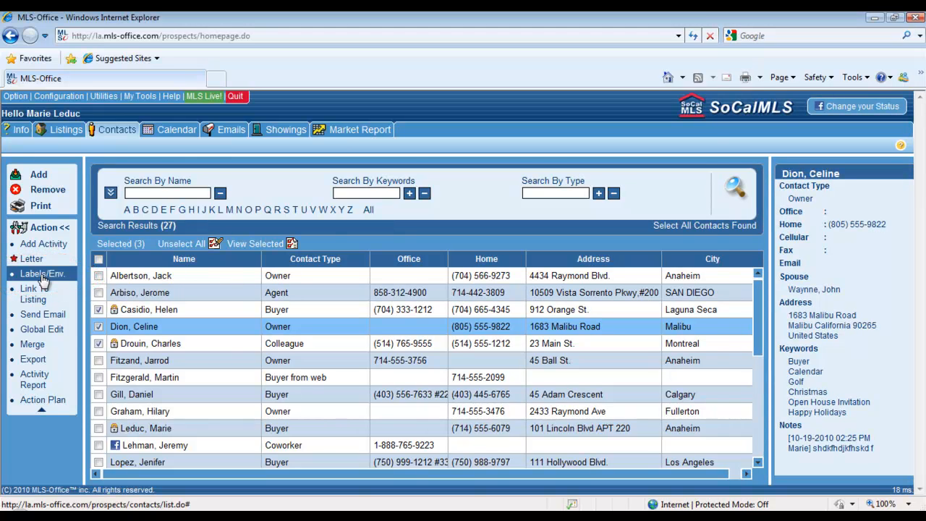
Open Labels/Env. setup from the Action panel for the three checked contacts
click(44, 274)
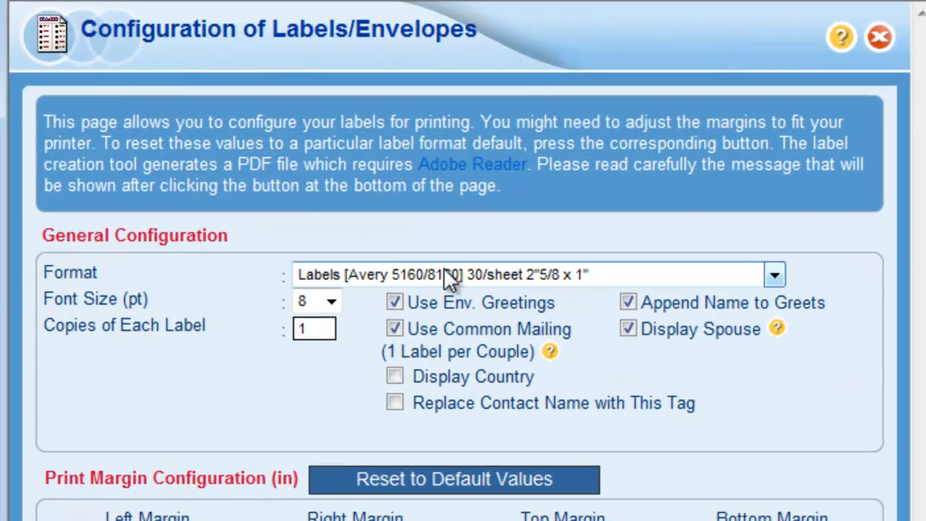
click(774, 275)
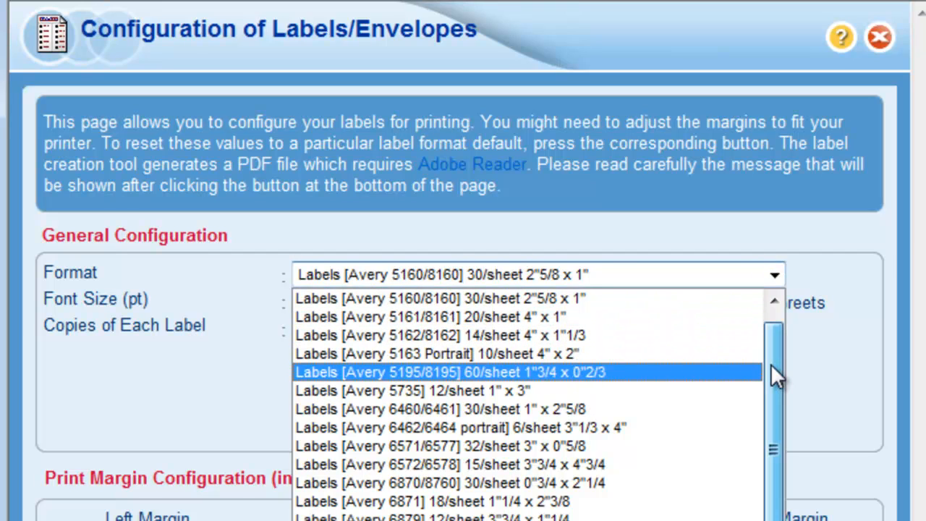
scroll(up, 3)
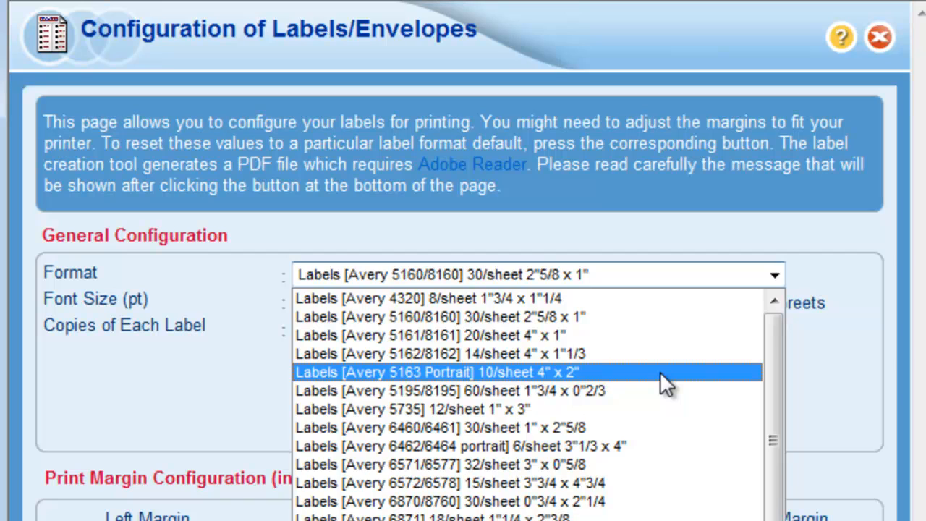
mouse_move(470, 317)
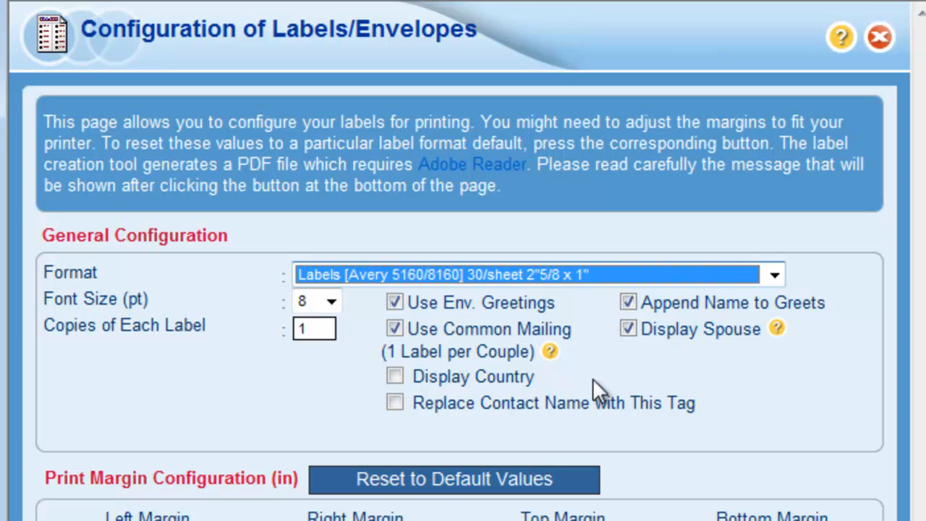
Move the starting label slot further down the first column of the sheet grid
scroll(down, 3)
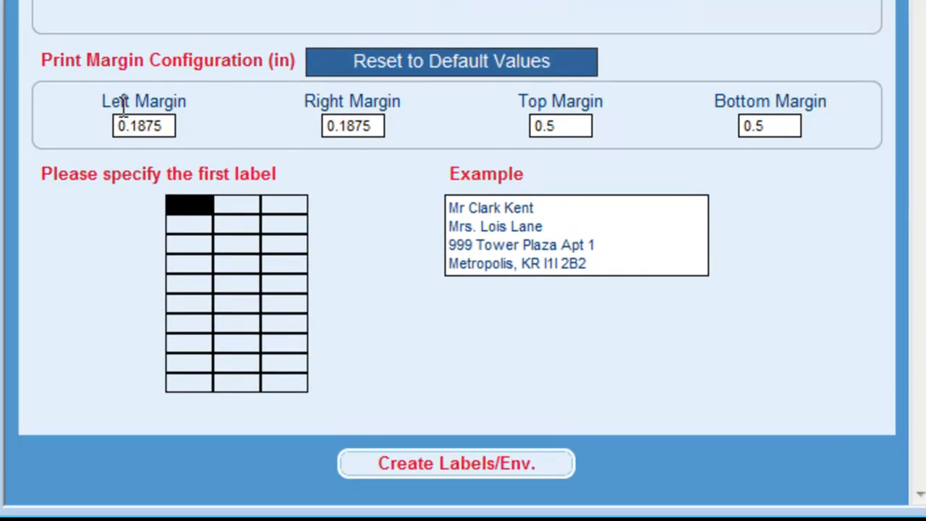
mouse_move(382, 203)
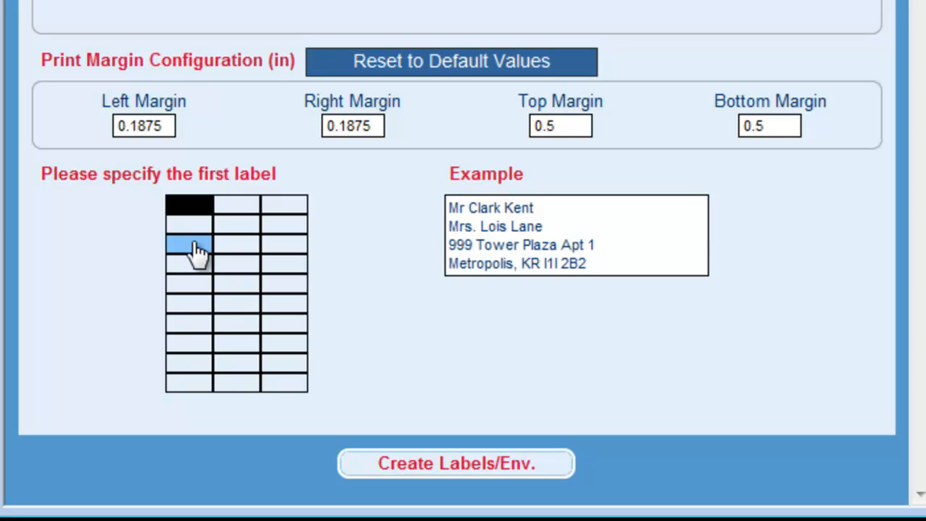
click(188, 209)
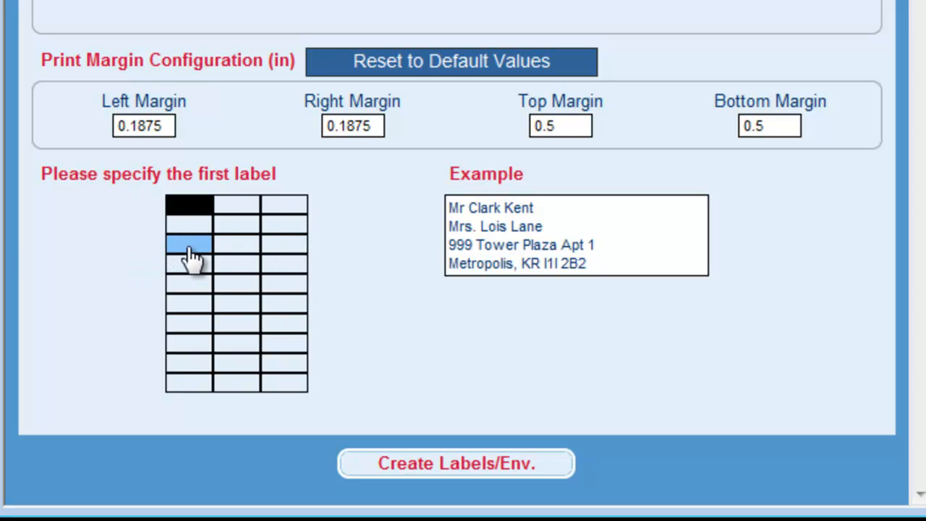
click(188, 243)
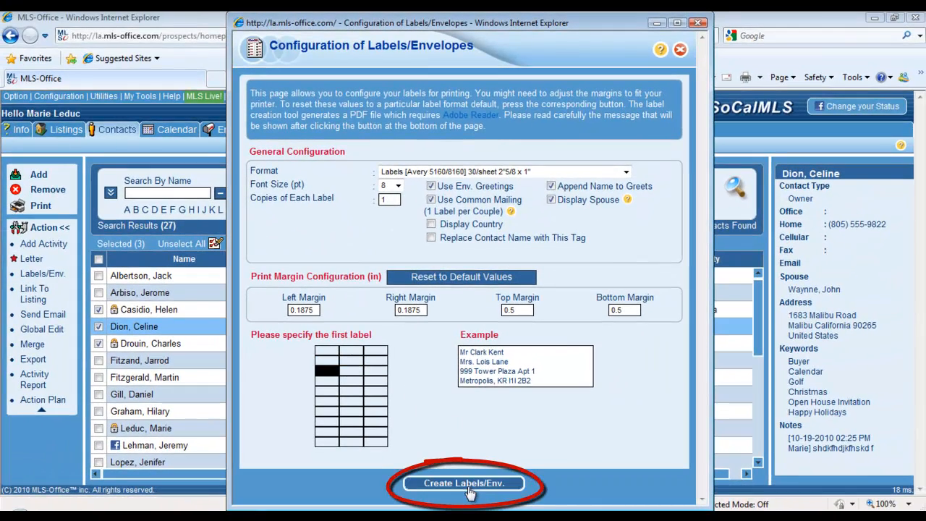
Create the labels PDF, continuing past the printer alignment warning
click(462, 483)
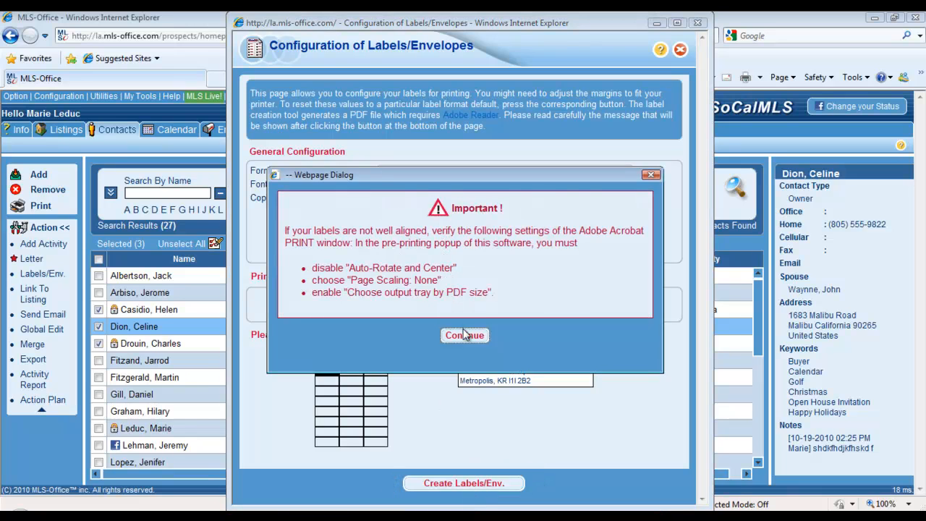
click(463, 335)
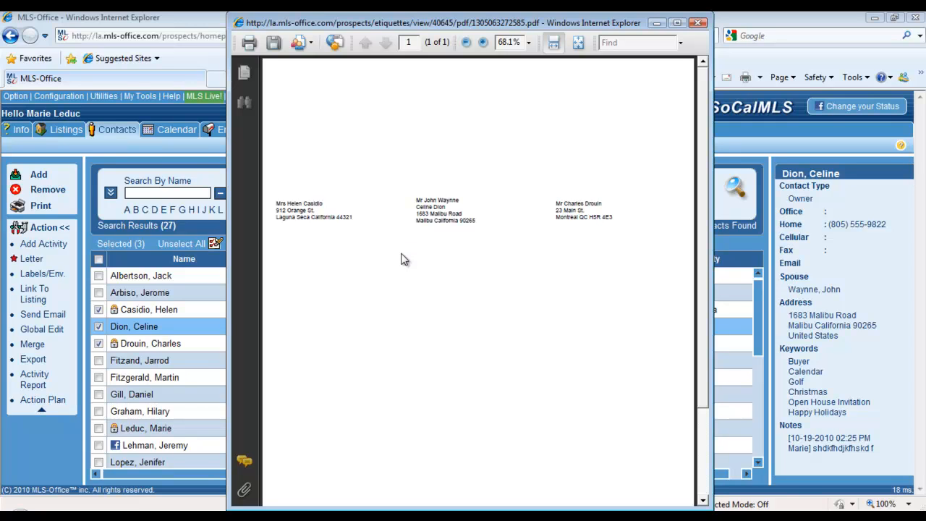
mouse_move(382, 212)
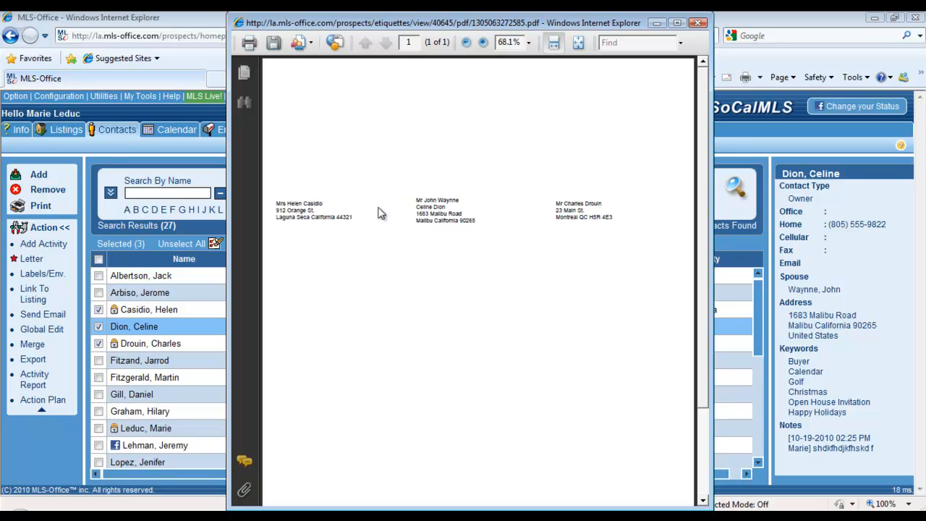
mouse_move(249, 42)
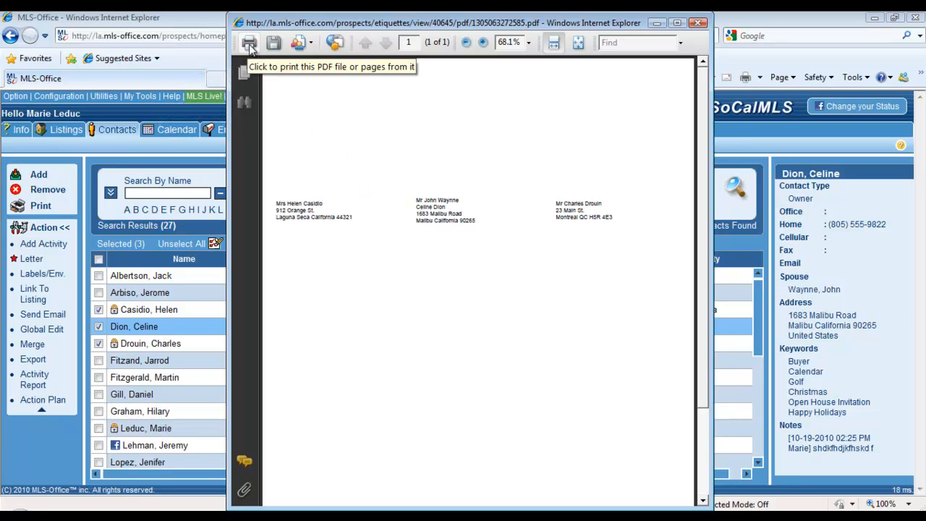
mouse_move(544, 129)
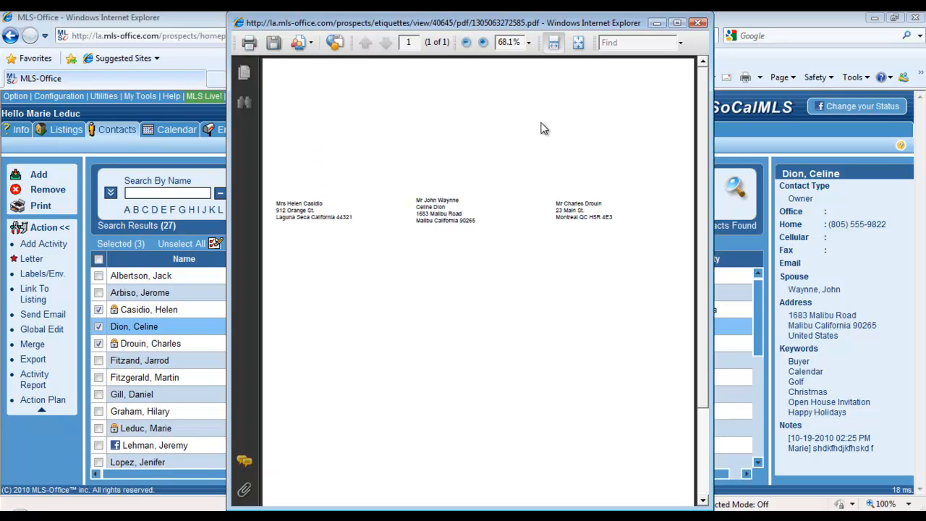